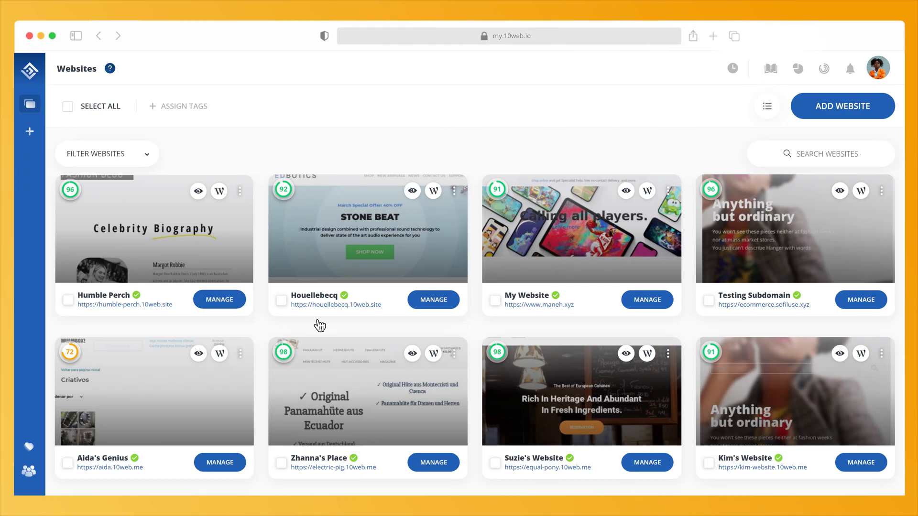
{"action": "mouse_move", "coordinate": [241, 309]}
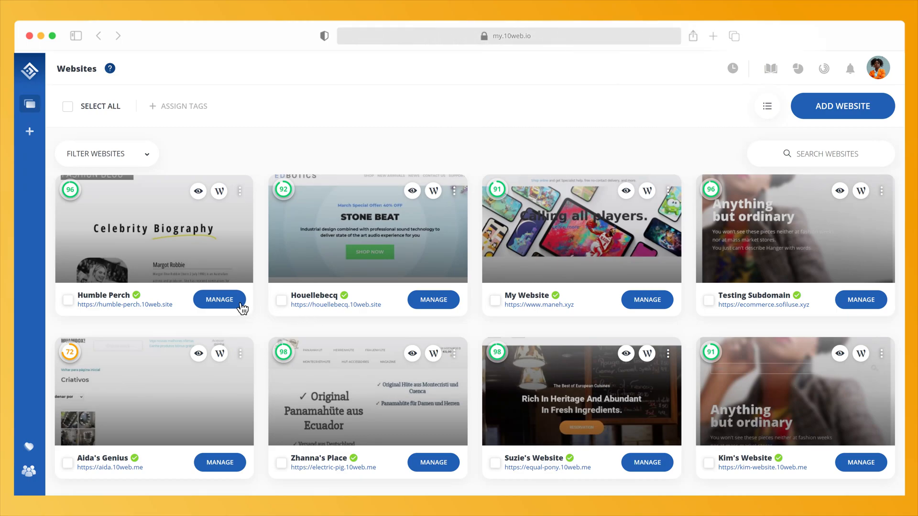
Go into the Humble Perch website's management overview from its site card.
{"action": "left_click", "coordinate": [219, 299]}
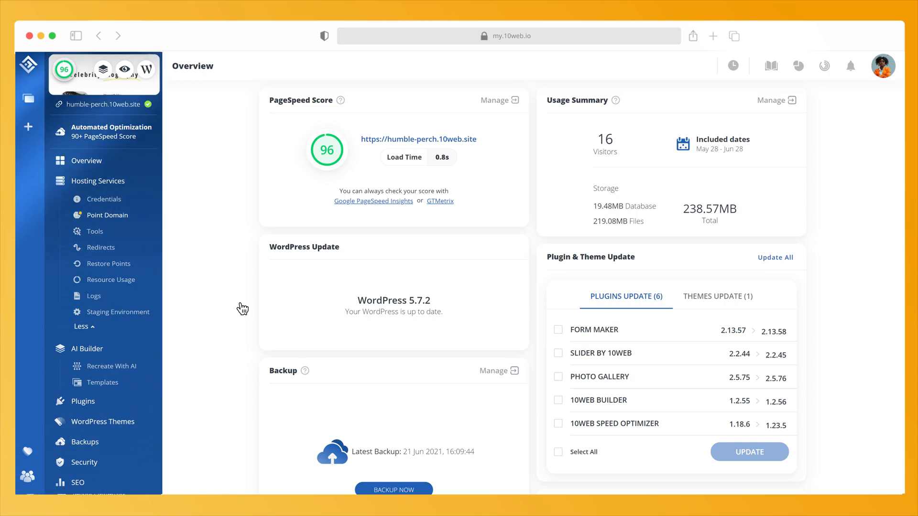
{"action": "mouse_move", "coordinate": [134, 220]}
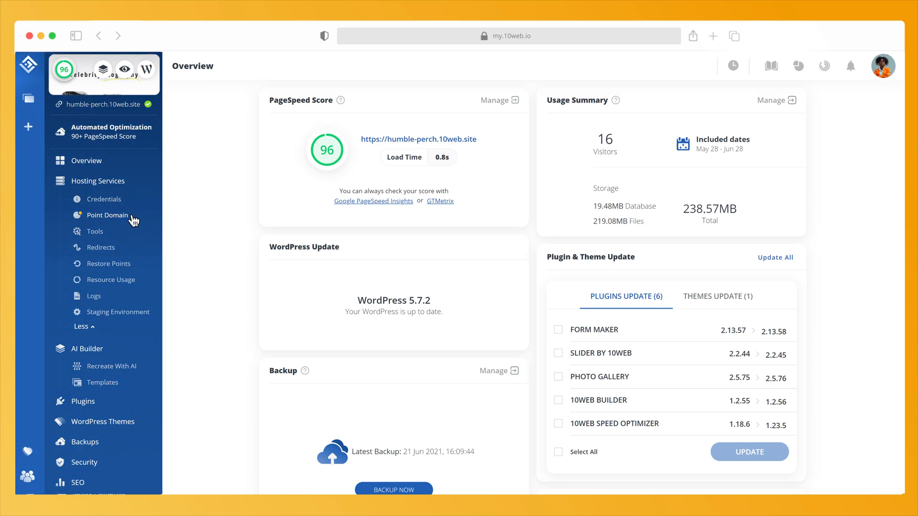
Under Point Domain, add yourdomain.com as a new domain for the site.
{"action": "left_click", "coordinate": [107, 215]}
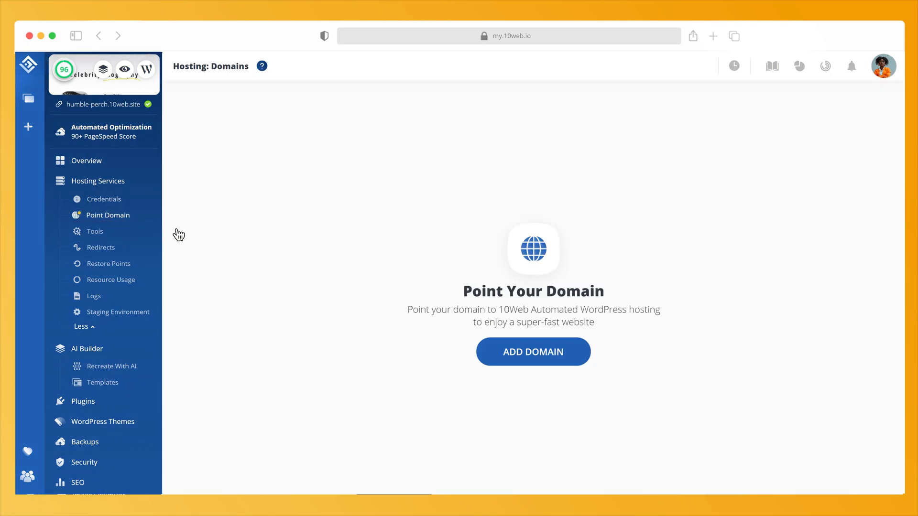
{"action": "left_click", "coordinate": [534, 351]}
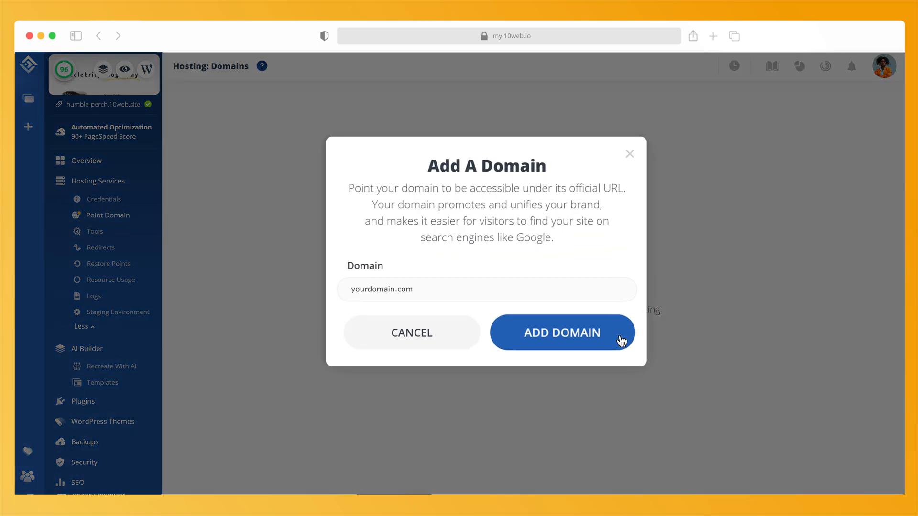
{"action": "left_click", "coordinate": [562, 332]}
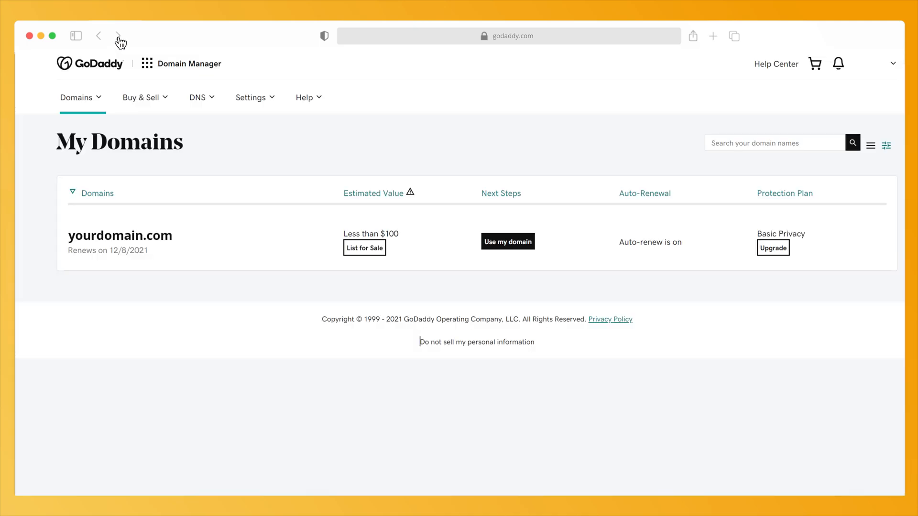
{"action": "mouse_move", "coordinate": [178, 242]}
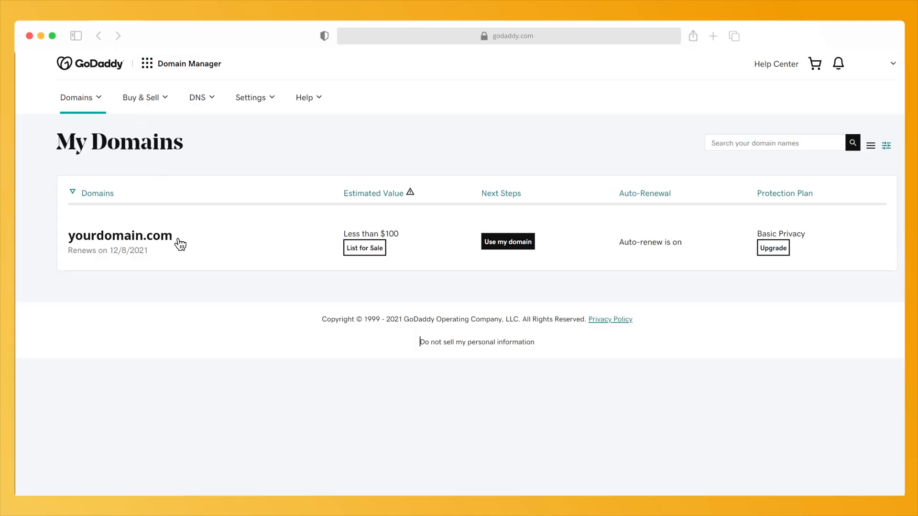
From My Domains, reach the Manage DNS page for yourdomain.com via Additional Settings.
{"action": "left_click", "coordinate": [119, 236]}
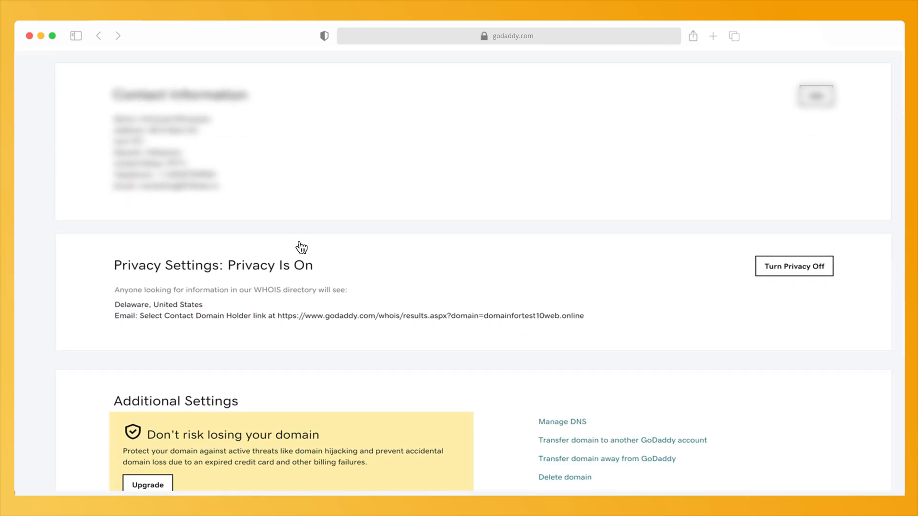
{"action": "scroll", "scroll_direction": "down", "scroll_amount": 3}
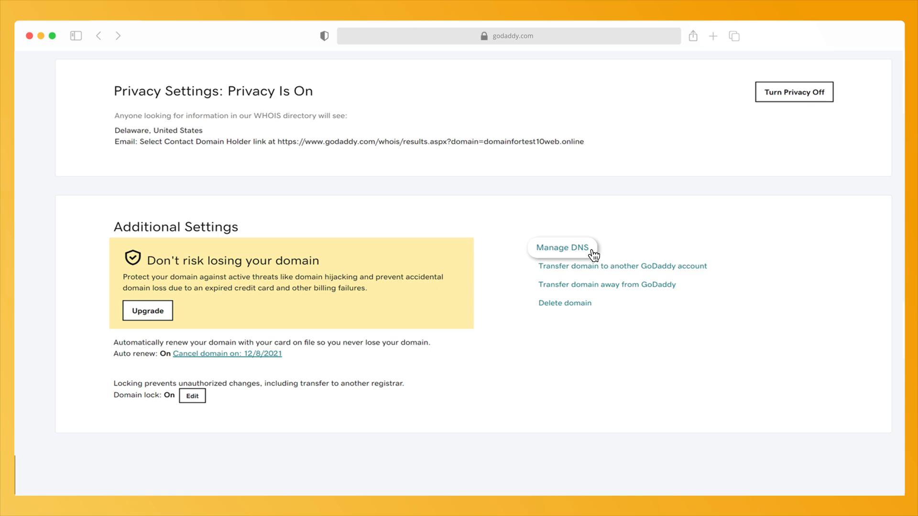
{"action": "left_click", "coordinate": [562, 247]}
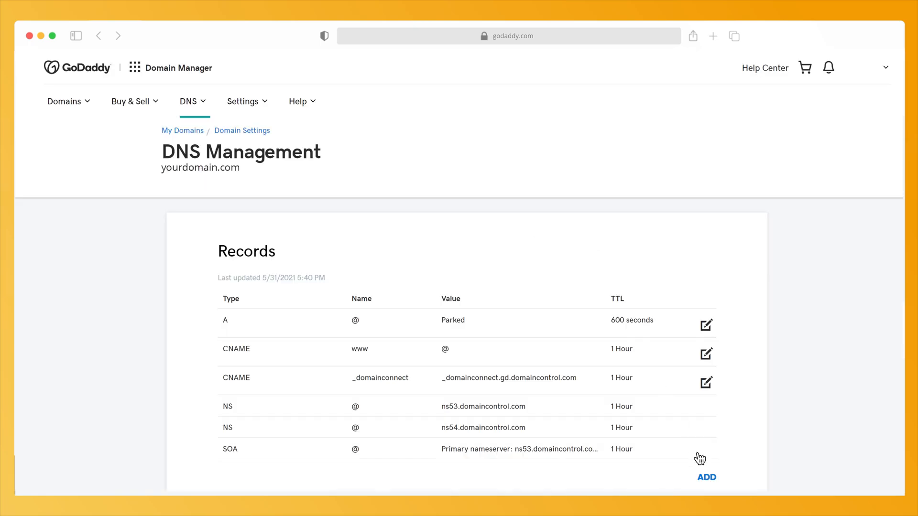
Begin a new type-A DNS record and look up the server IP on 10Web's Credentials page.
{"action": "left_click", "coordinate": [707, 477]}
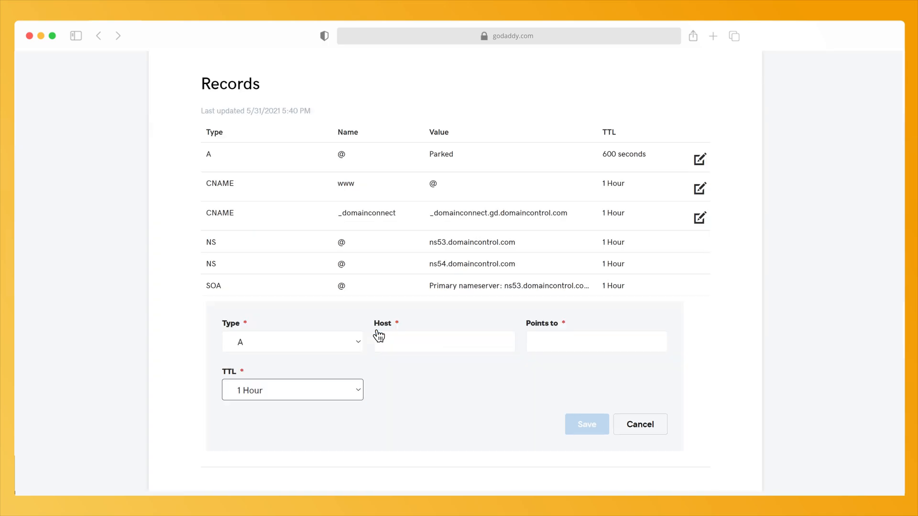
{"action": "left_click", "coordinate": [99, 35]}
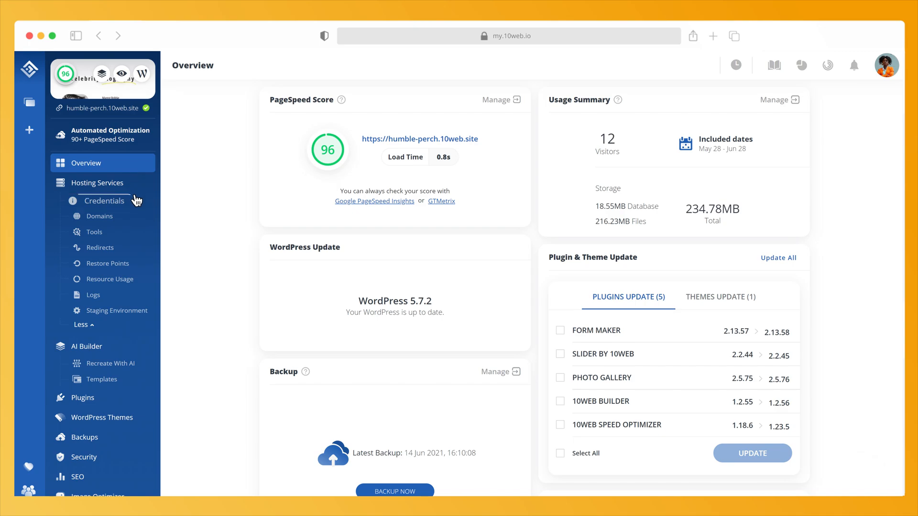
{"action": "left_click", "coordinate": [103, 200]}
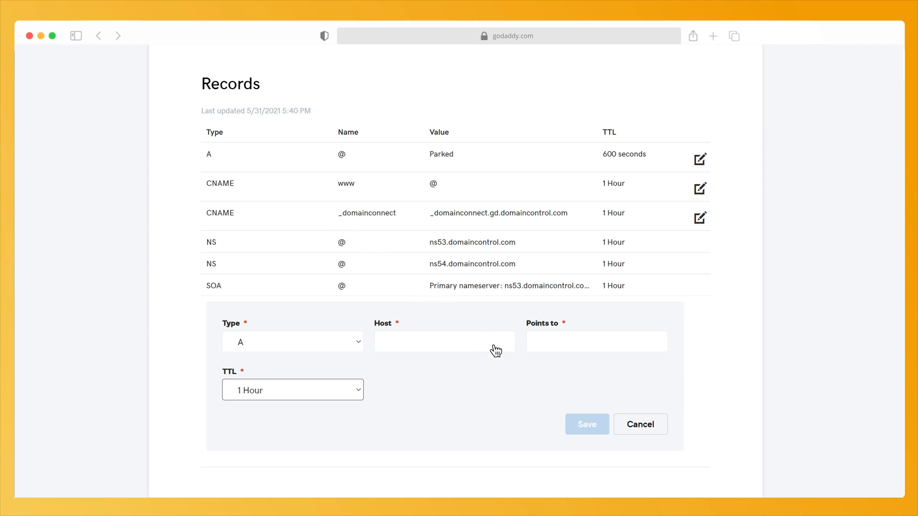
Save an A record with host @ pointing to 34.93.134.229.
{"action": "left_click", "coordinate": [445, 342]}
{"action": "type", "text": "@"}
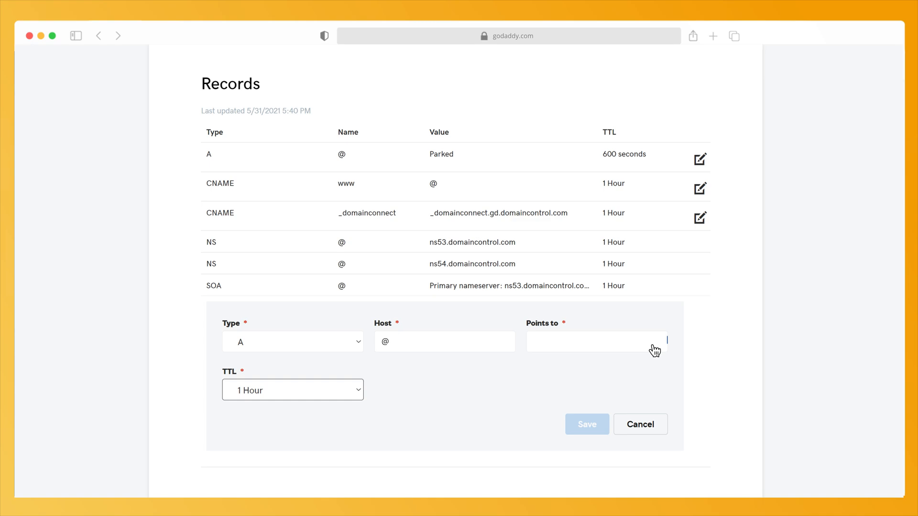
{"action": "type", "text": "34.93.134.229"}
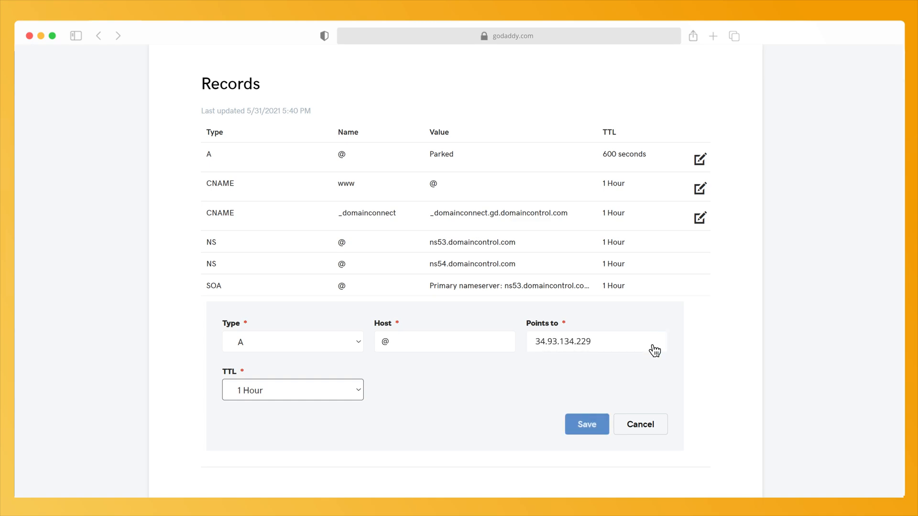
{"action": "mouse_move", "coordinate": [638, 376]}
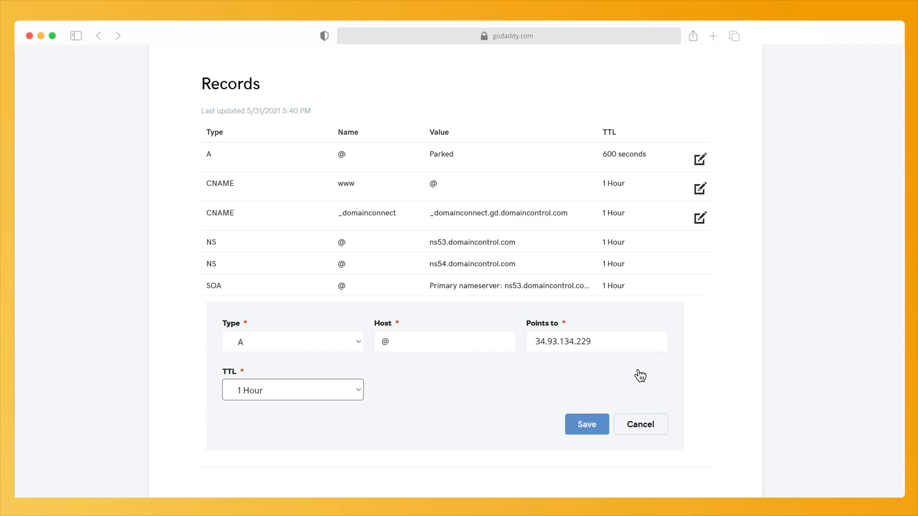
{"action": "mouse_move", "coordinate": [385, 258]}
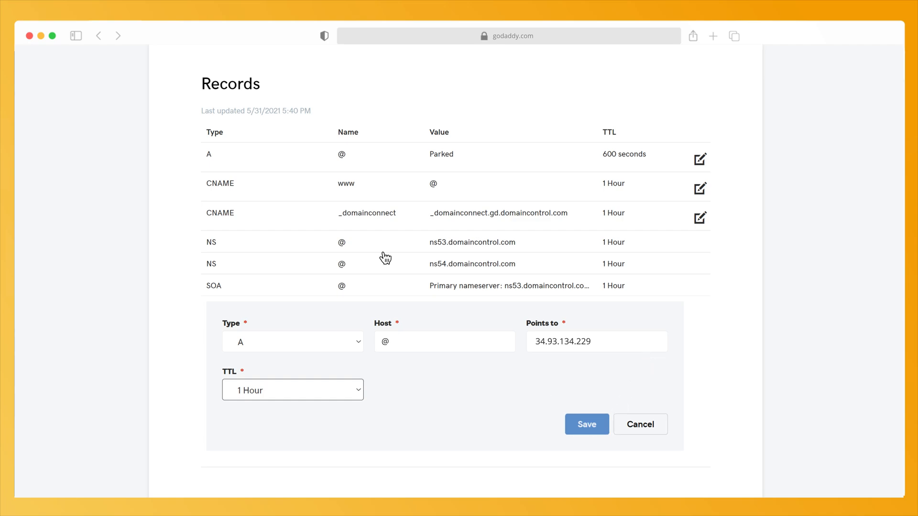
{"action": "left_click", "coordinate": [97, 34]}
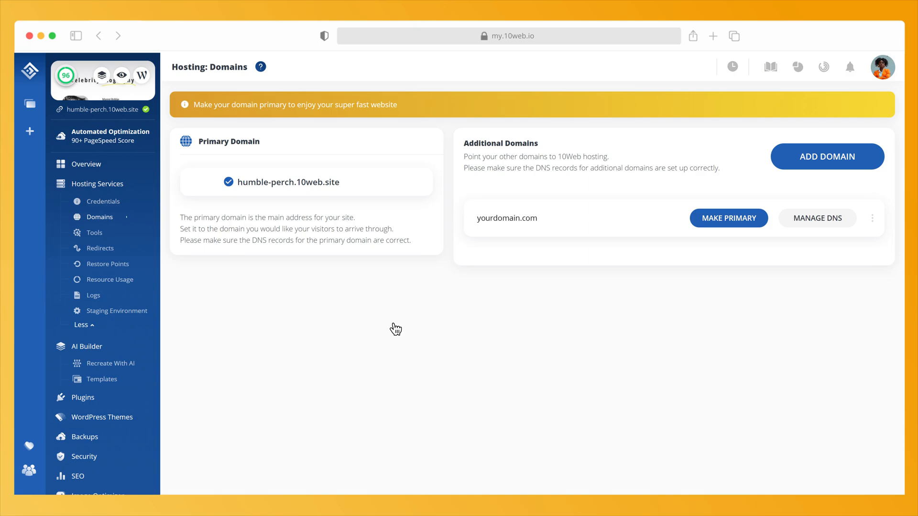
{"action": "mouse_move", "coordinate": [652, 258]}
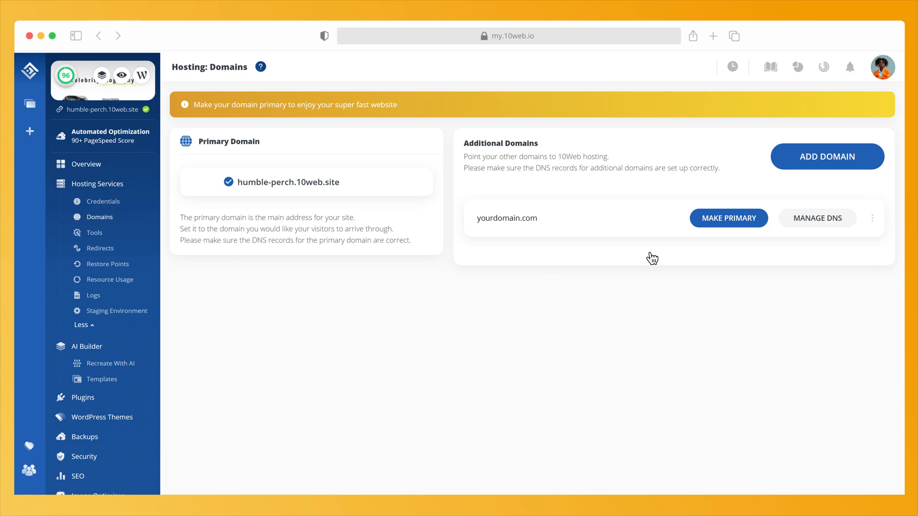
Set yourdomain.com as primary and confirm, moving humble-perch.10web.site to Additional Domains.
{"action": "left_click", "coordinate": [729, 218]}
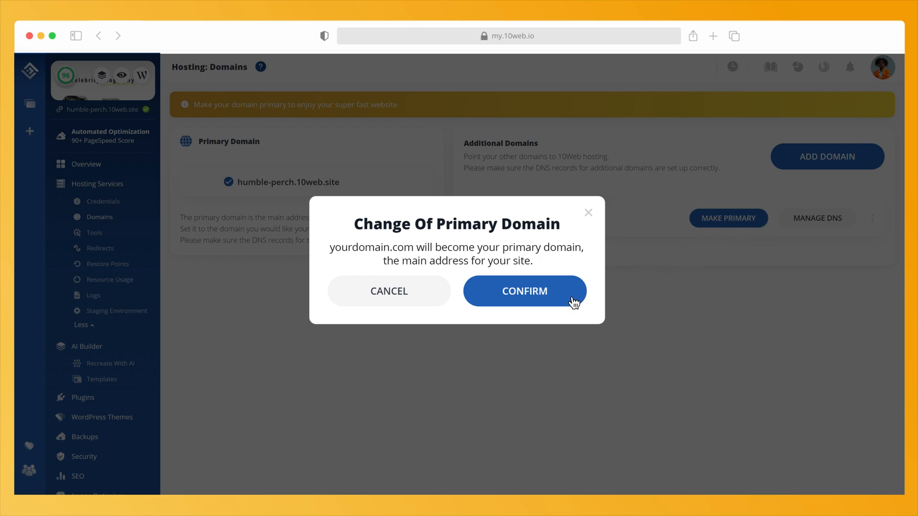
{"action": "left_click", "coordinate": [524, 291]}
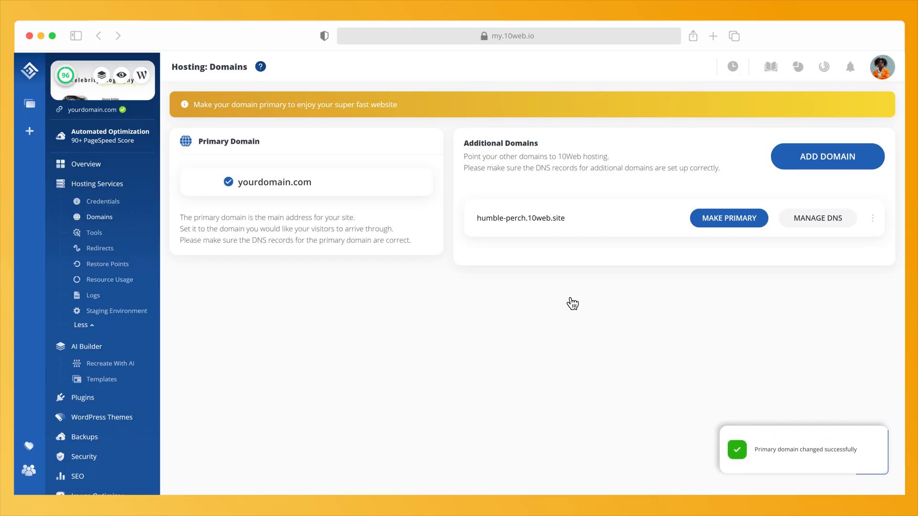